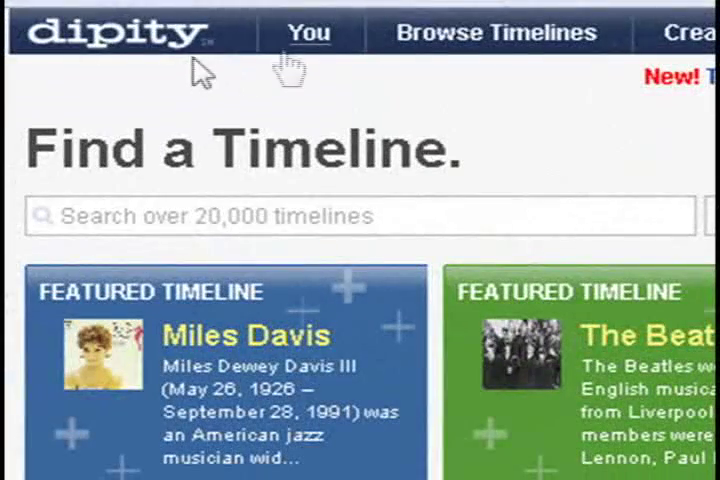
Log in to the Dipity account 'tinkernut' from the You page.
left_click(310, 32)
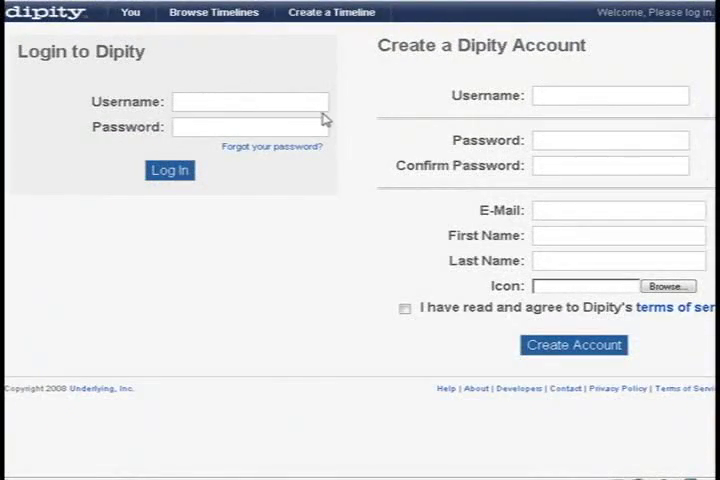
type("tinkernut")
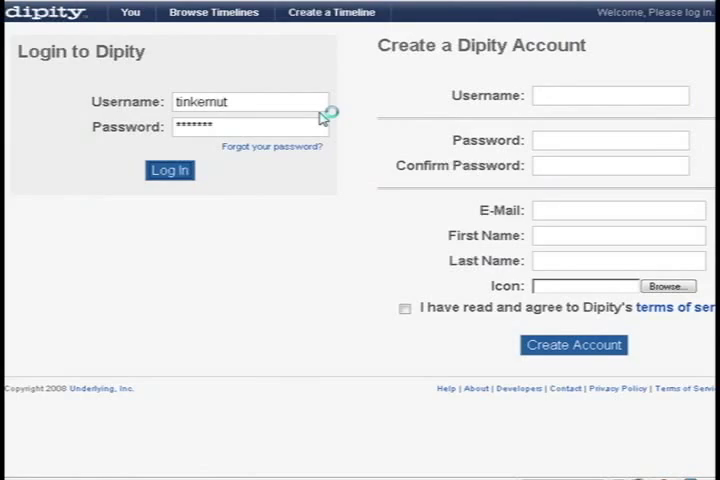
left_click(170, 170)
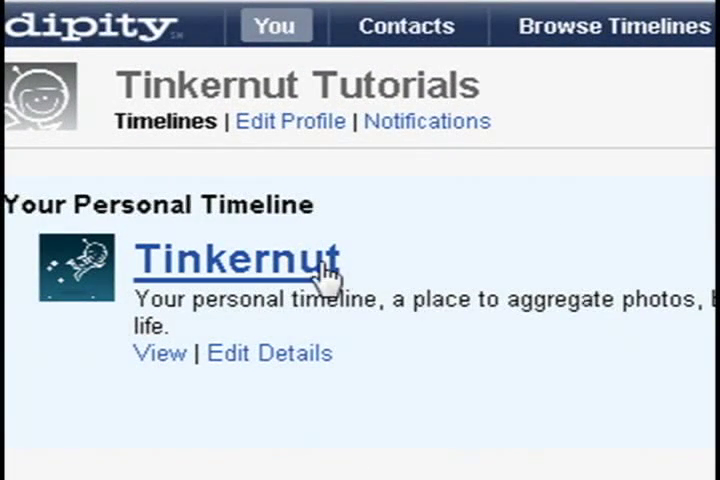
Look over the Add an Event form and its picture upload, then cancel without saving.
left_click(238, 258)
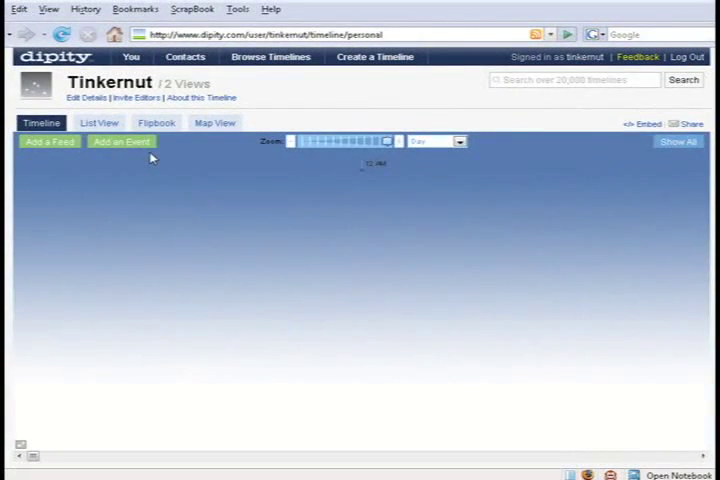
left_click(122, 140)
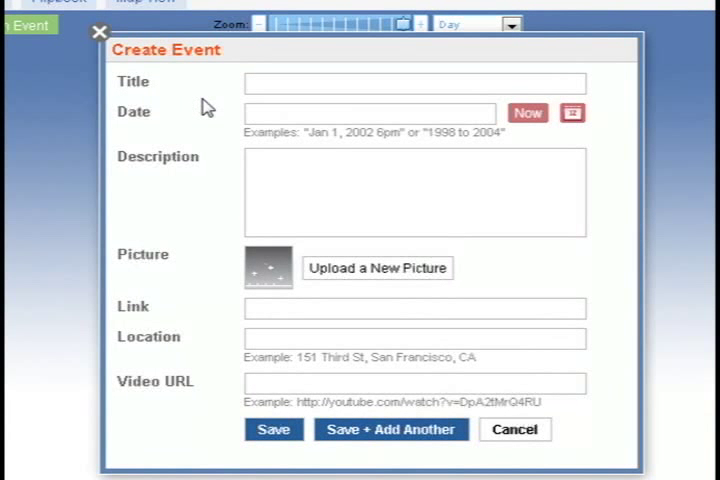
left_click(376, 268)
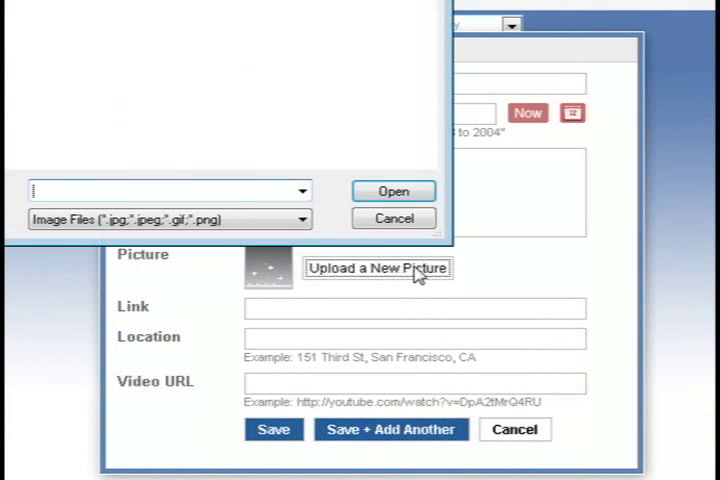
left_click(392, 218)
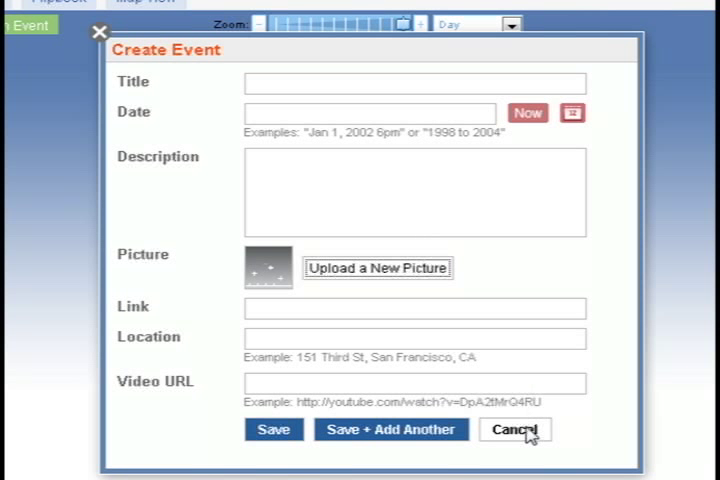
left_click(514, 428)
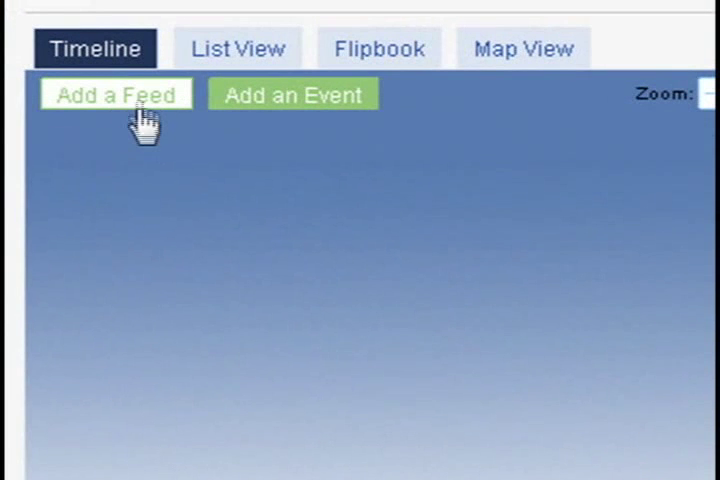
Add the YouTube feed for user 'gigafide' so its videos populate the timeline.
left_click(114, 92)
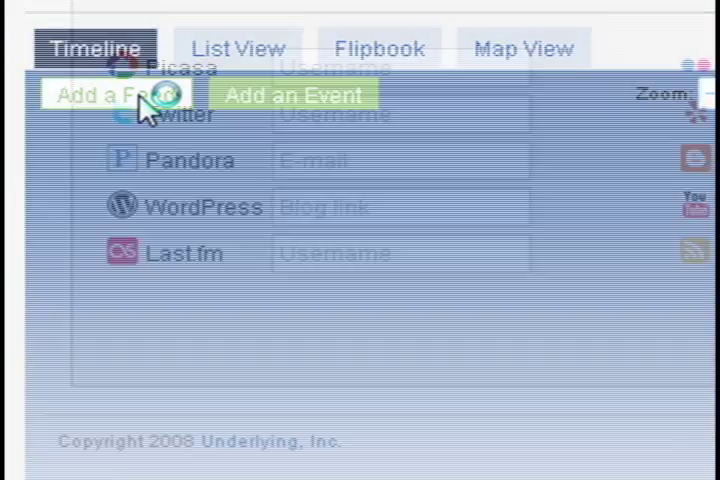
left_click(120, 92)
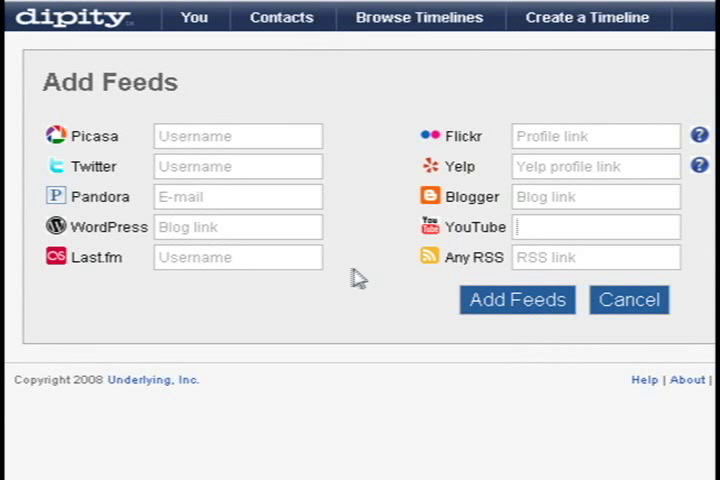
type("gigafide")
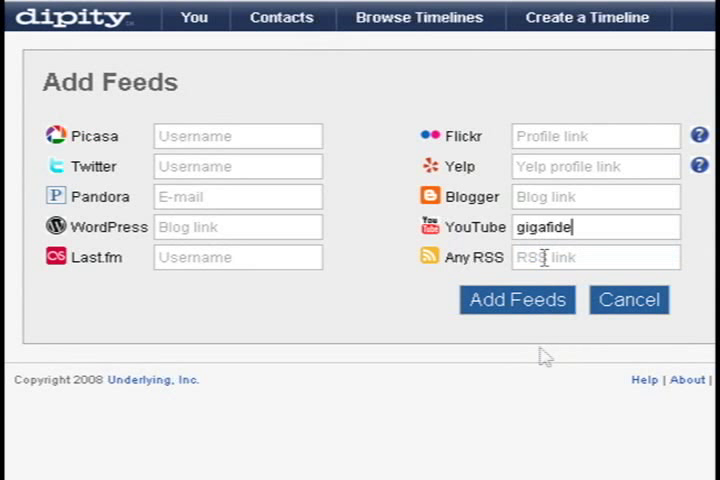
left_click(516, 300)
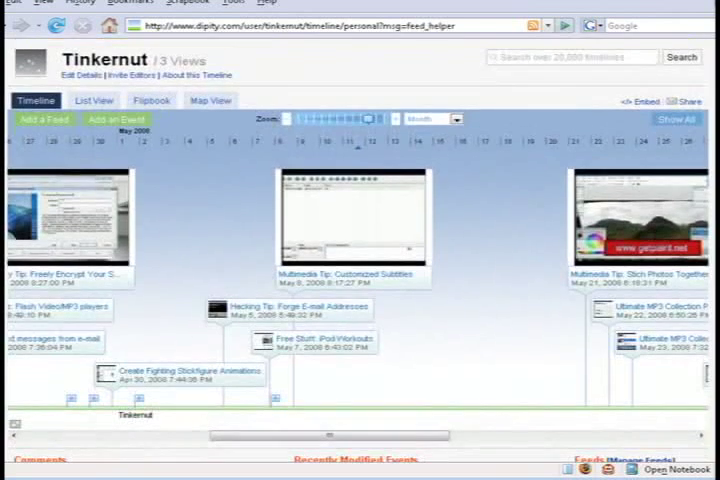
left_click_drag(290, 436, 390, 436)
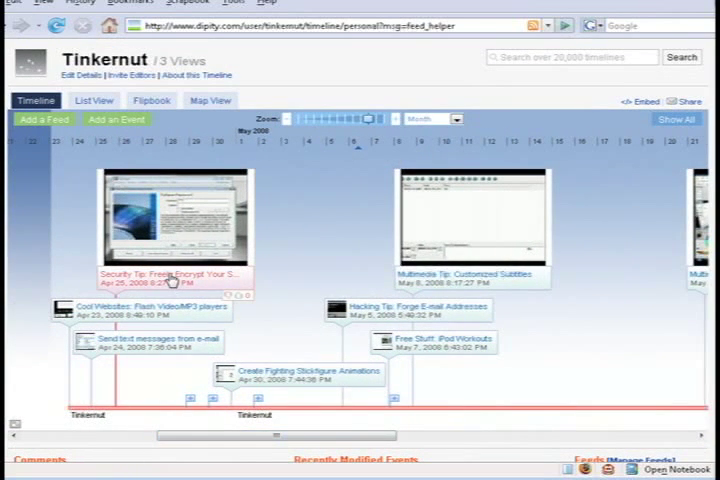
mouse_move(188, 236)
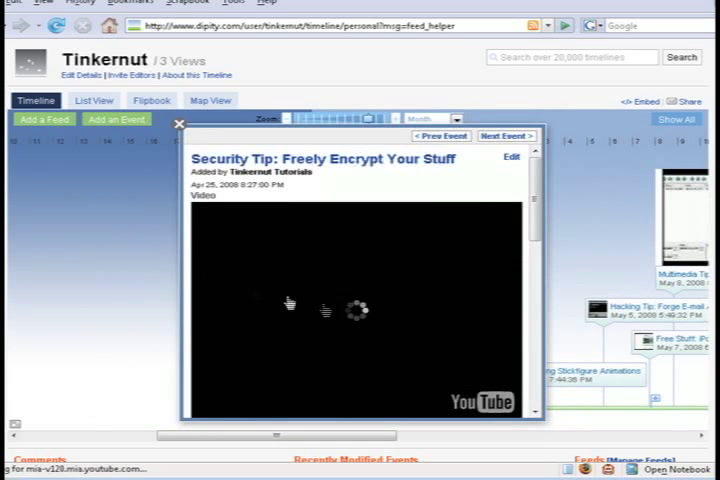
left_click(360, 312)
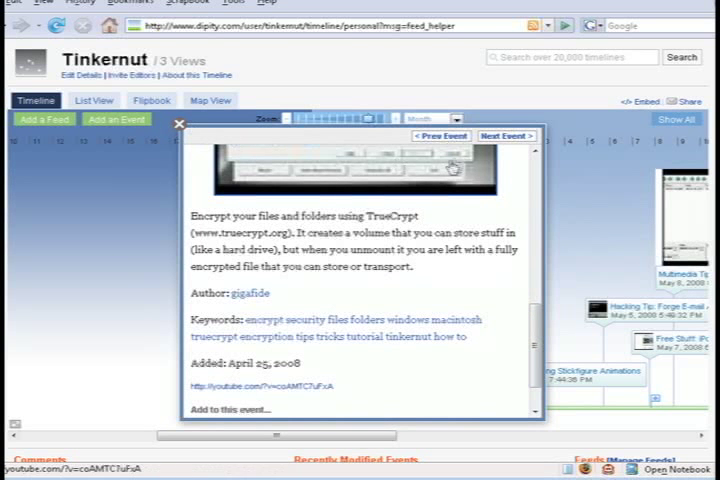
left_click(508, 136)
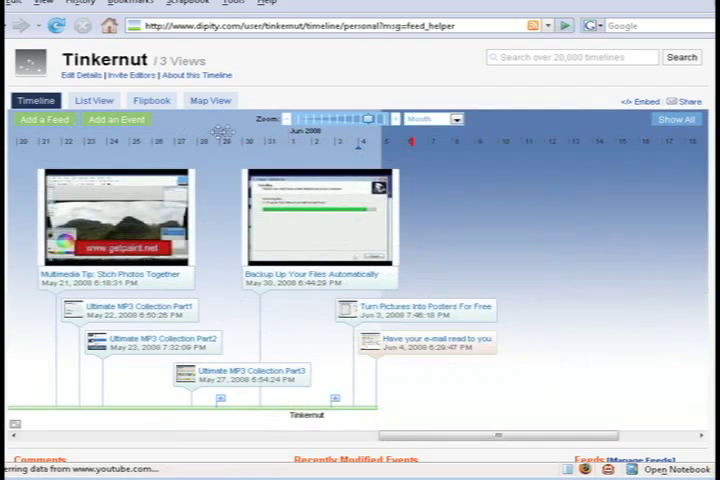
left_click(644, 100)
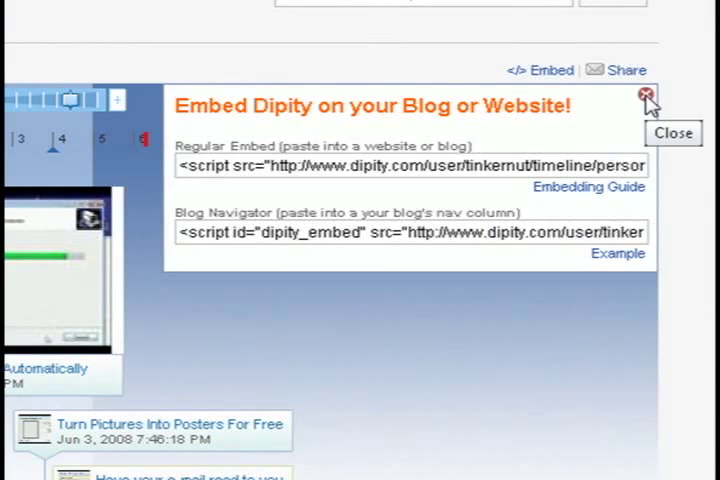
left_click(646, 96)
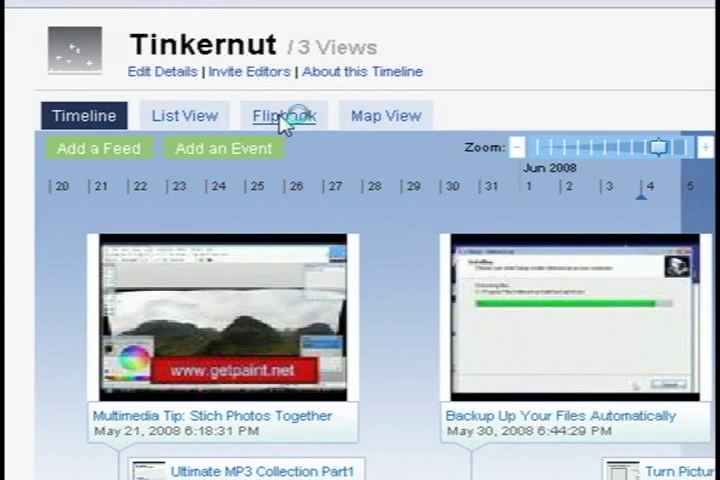
Switch the timeline through Flipbook and Map views, ending on List view.
left_click(284, 114)
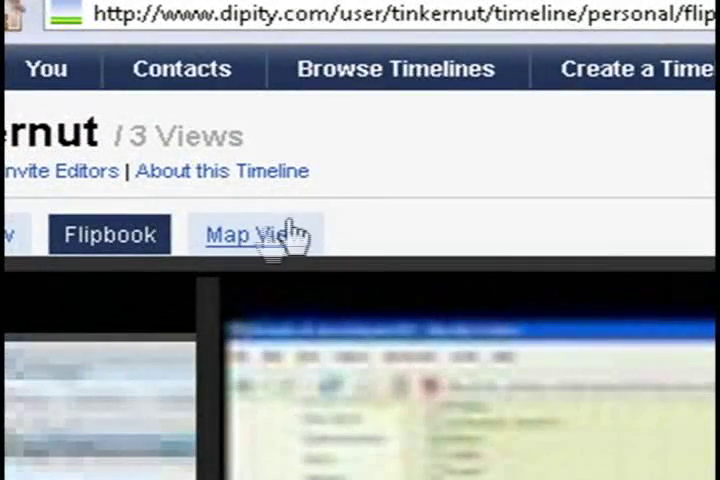
left_click(256, 234)
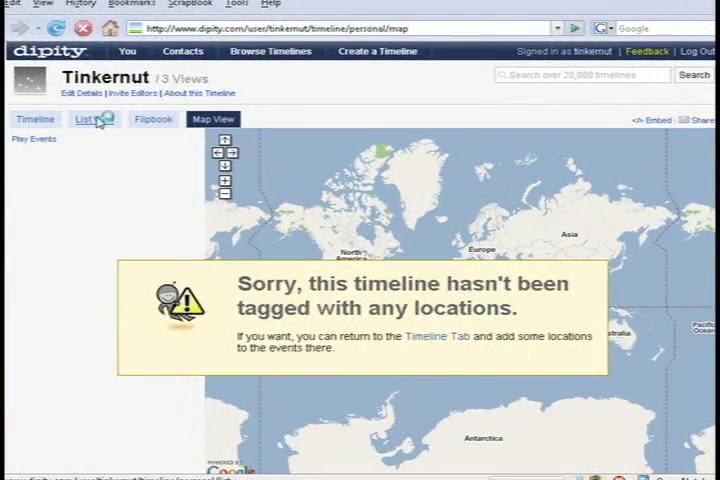
left_click(90, 120)
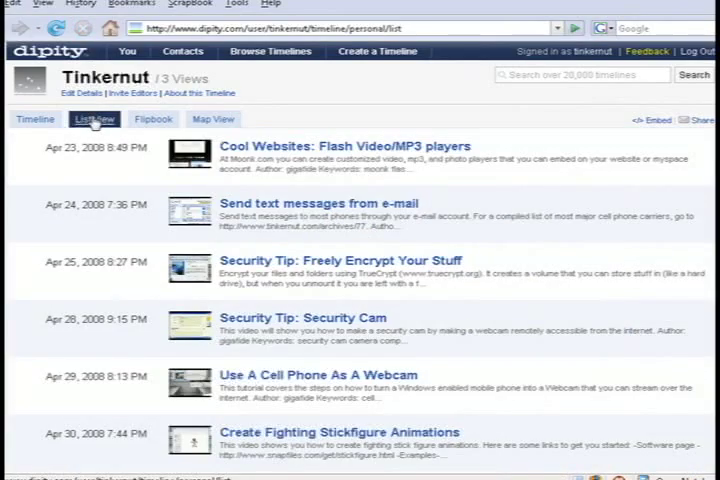